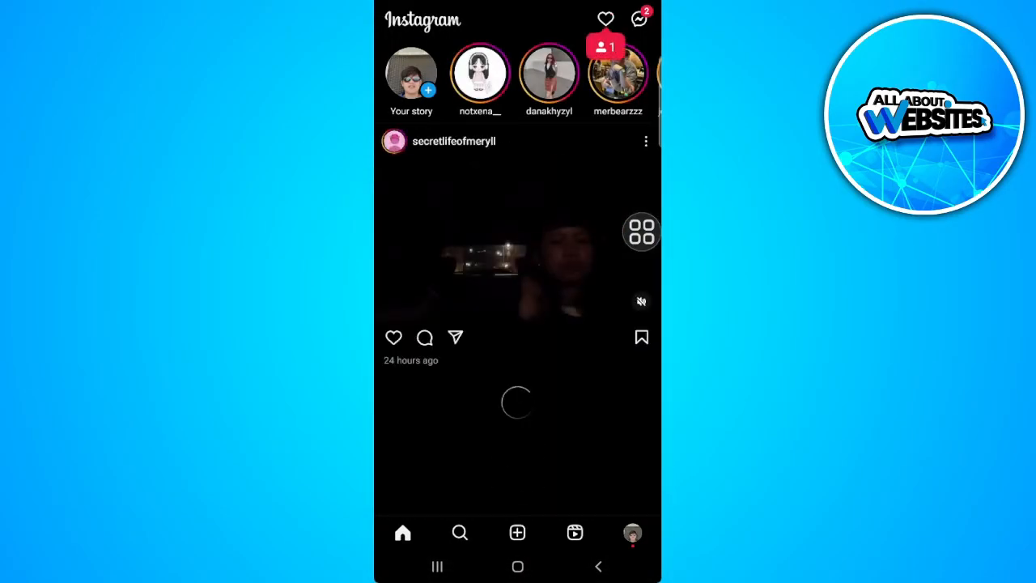
Open a direct message conversation from the Messenger inbox.
left_click(639, 19)
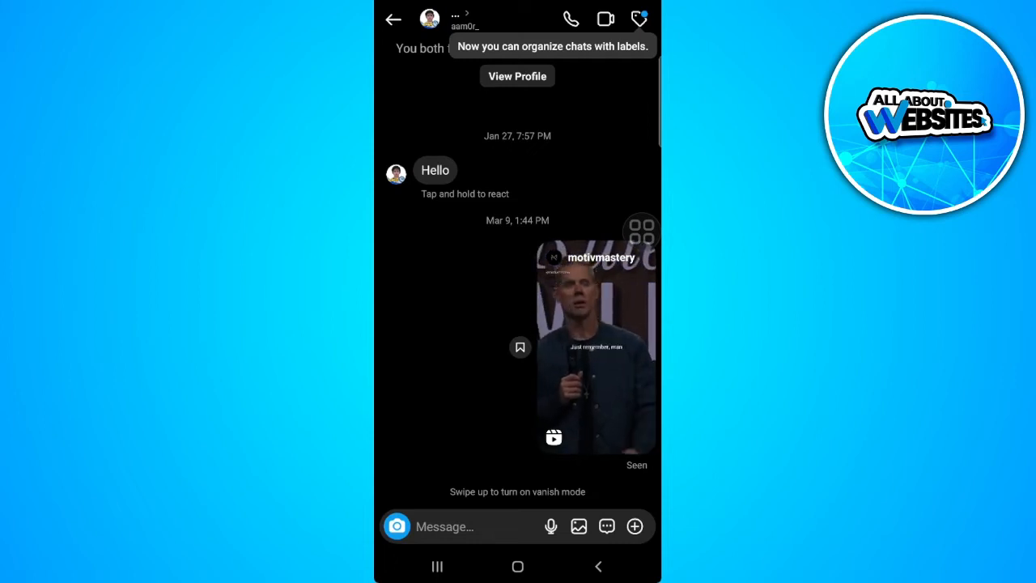
View the chat's details and Privacy & safety settings, then return to the chat list.
left_click(517, 75)
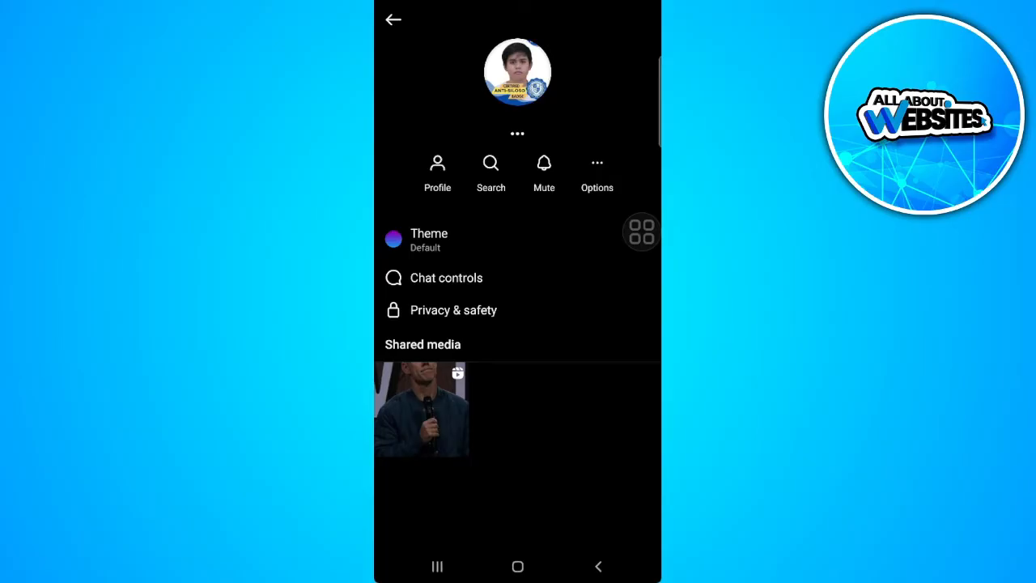
left_click(454, 310)
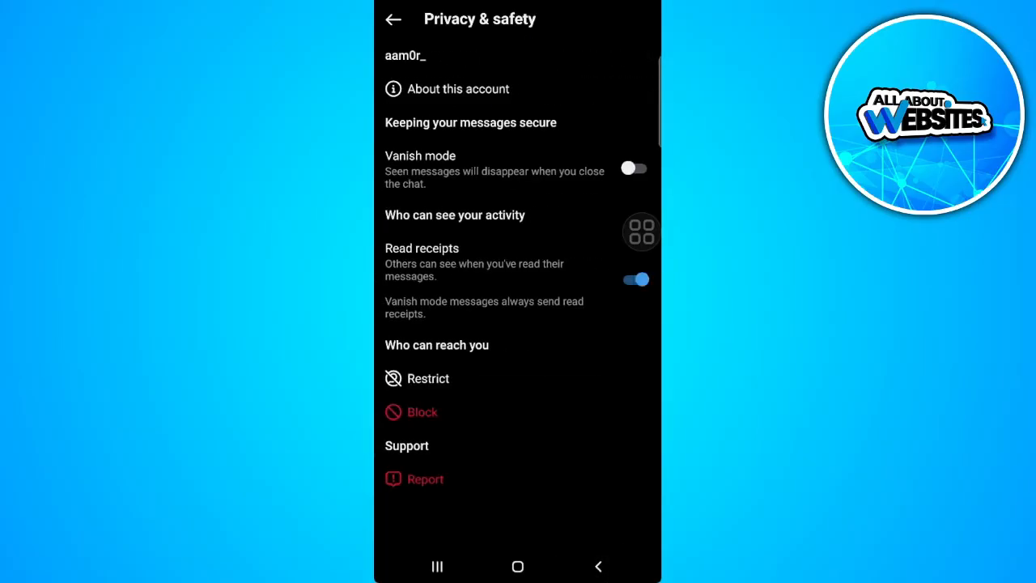
left_click(393, 19)
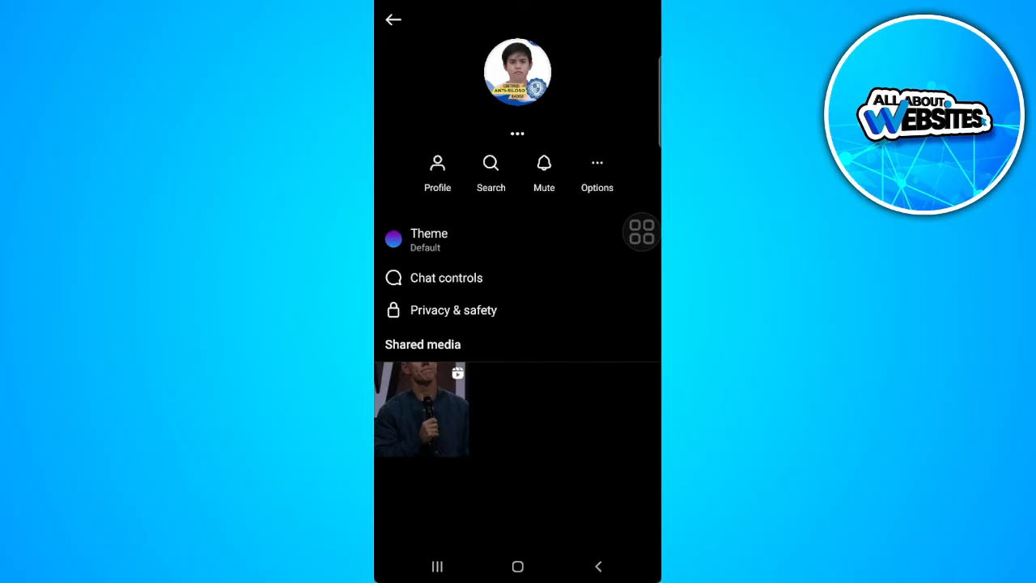
left_click(393, 19)
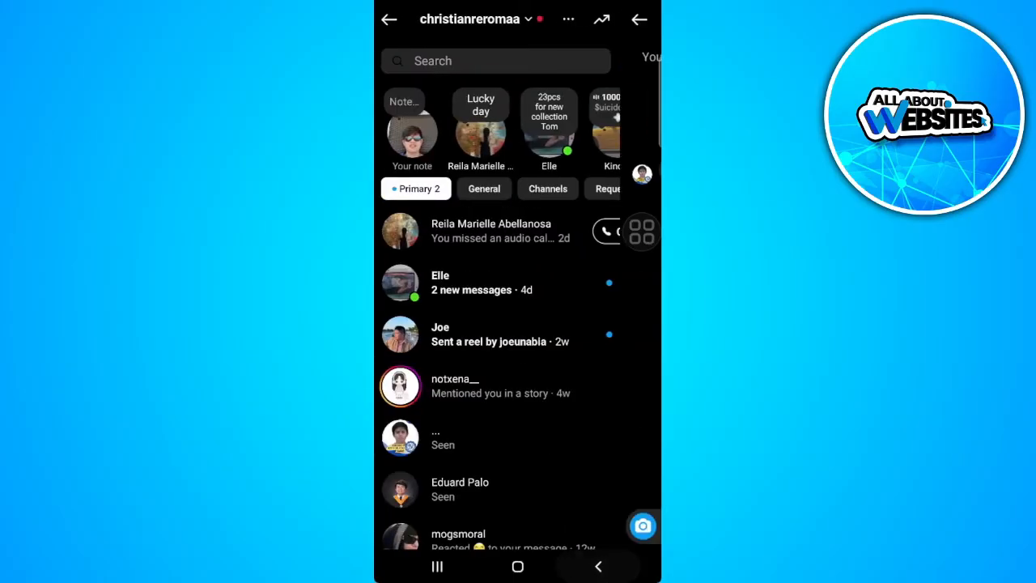
Open Settings and privacy through the profile page's hamburger menu.
left_click(389, 19)
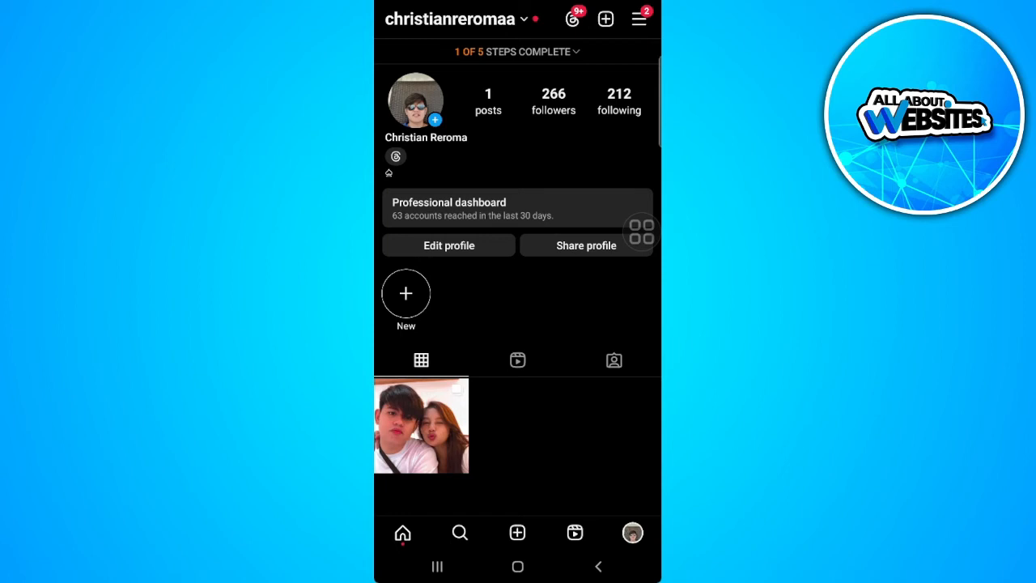
left_click(638, 18)
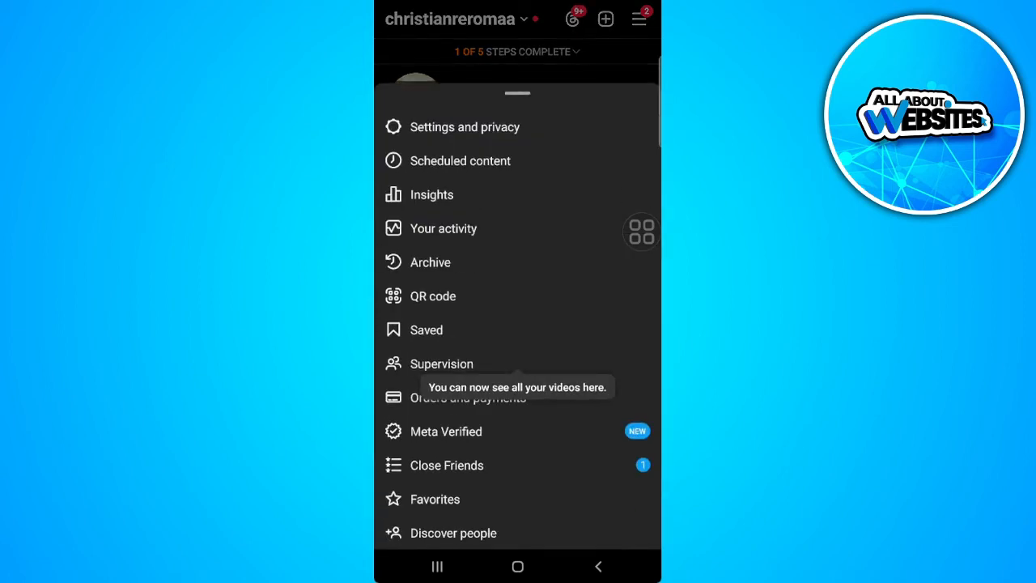
left_click(464, 127)
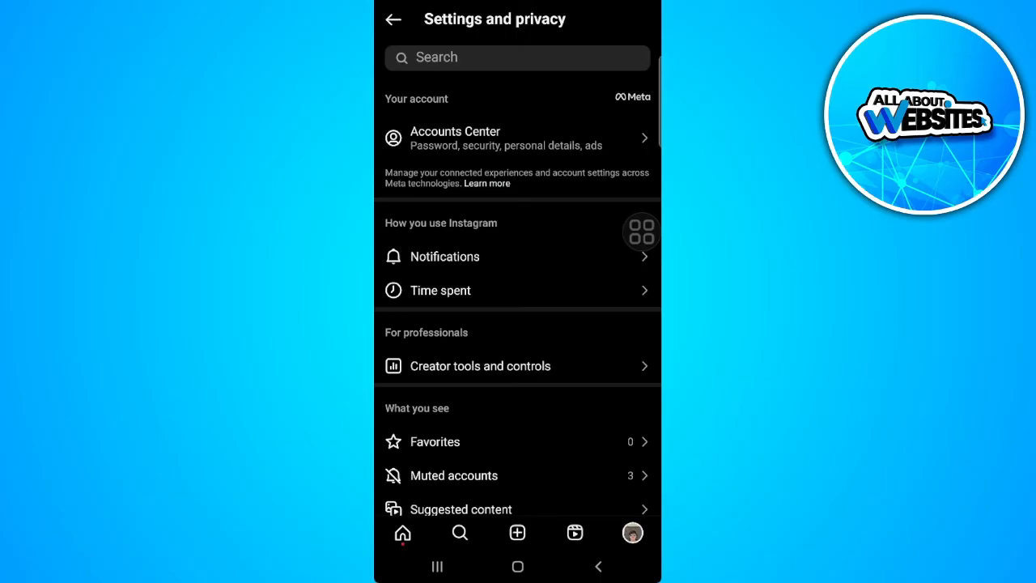
Scroll to More info and support and choose Help.
scroll("down", 3)
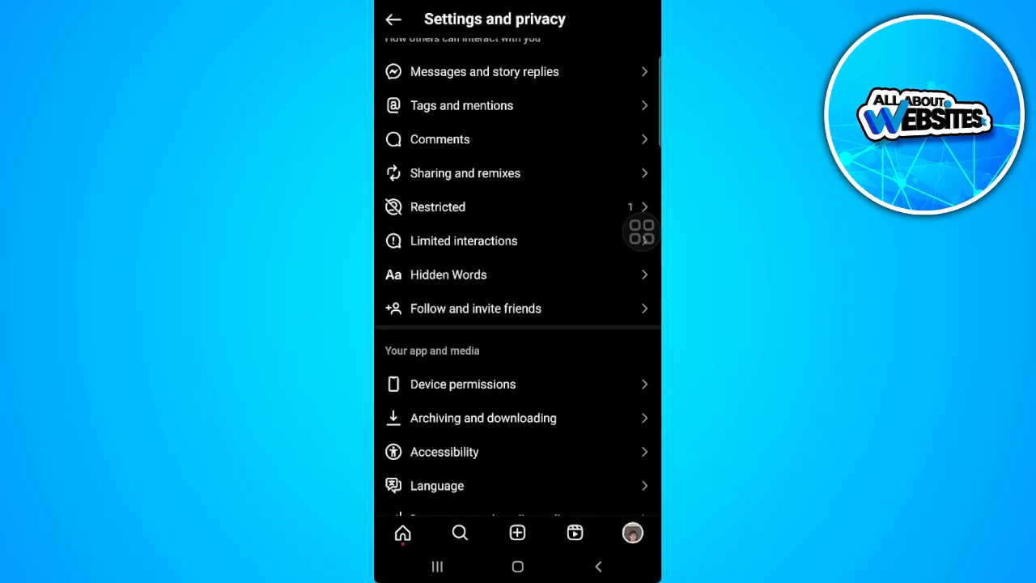
scroll("down", 3)
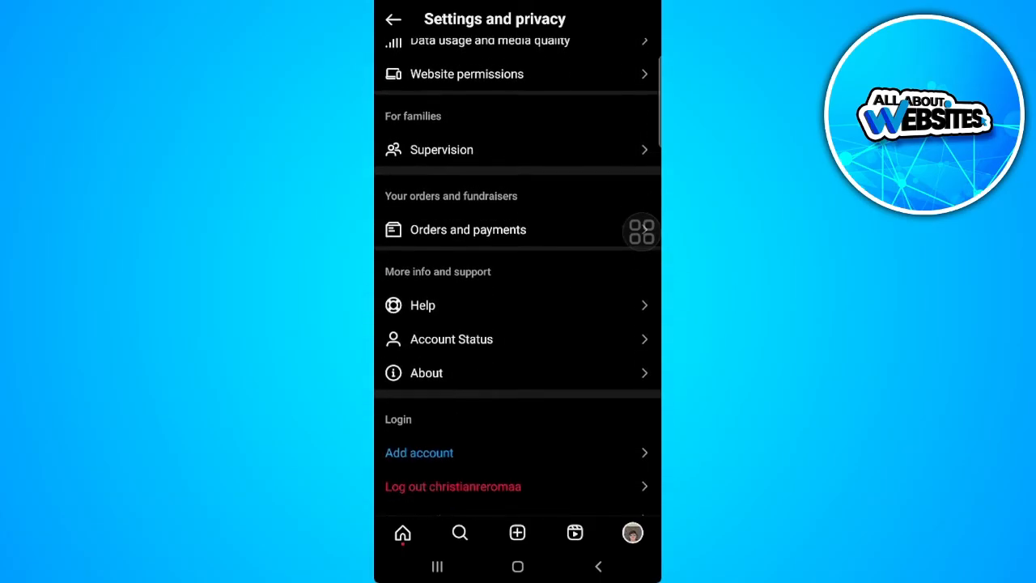
left_click(423, 305)
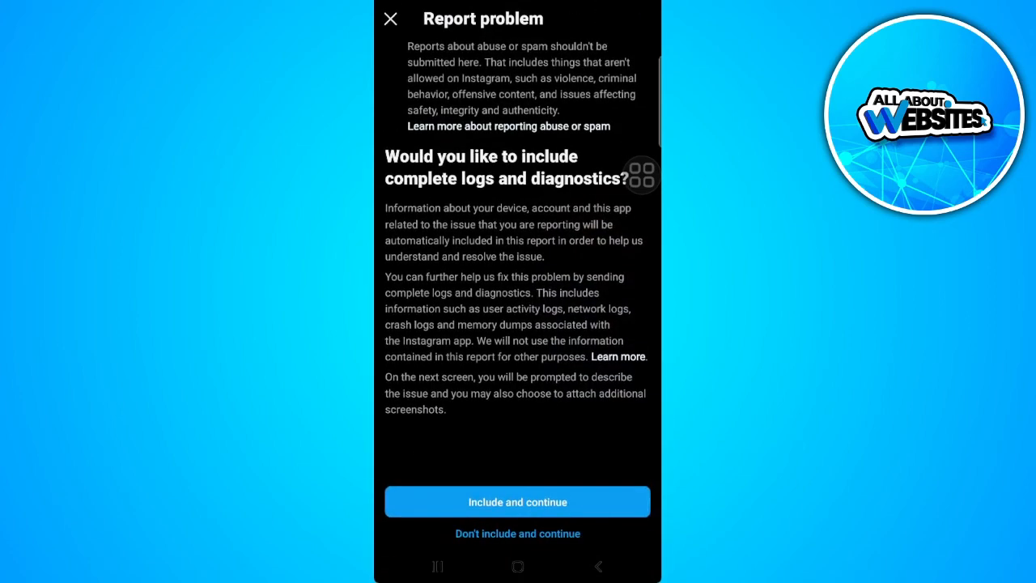
Answer the logs prompt to reach the problem description box.
left_click(517, 502)
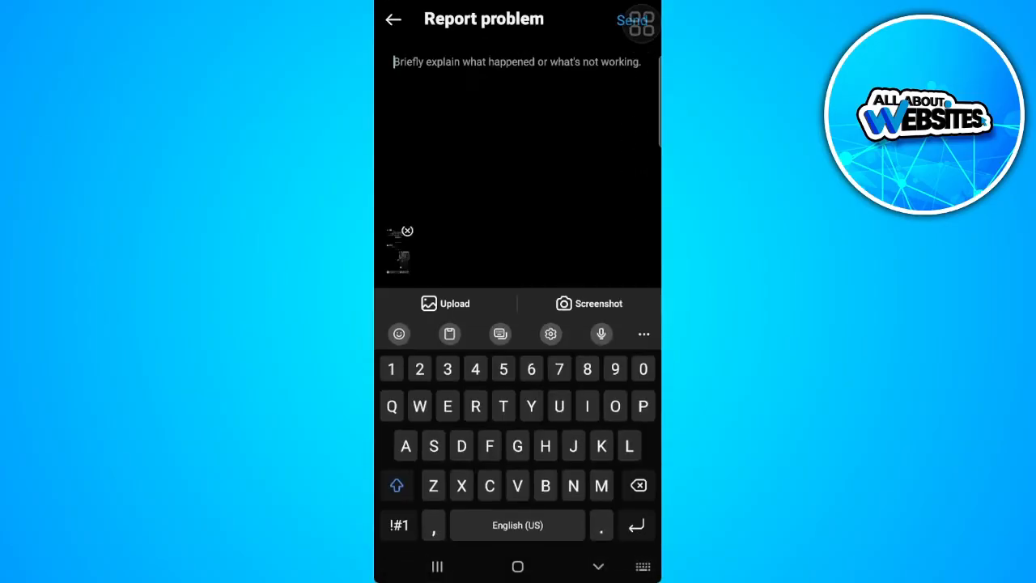